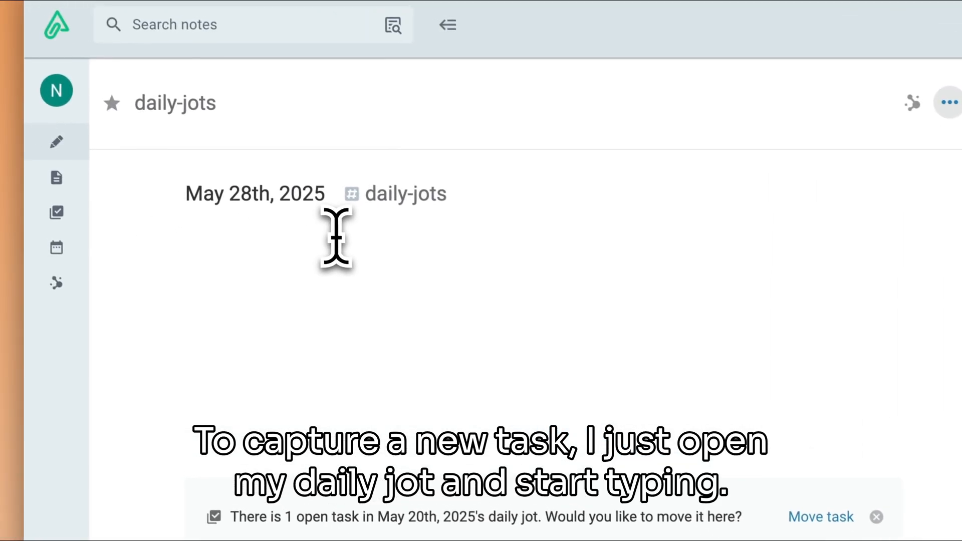
# Step: Write 'Buy groceries for the week' in the May 28th jot and convert the line into a task
pyautogui.write('Buy groceries for the week')
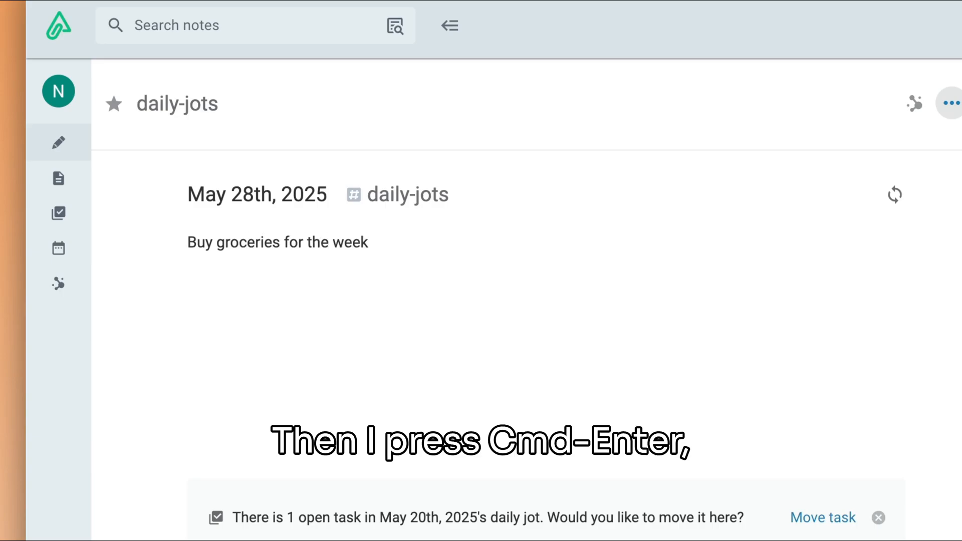
pyautogui.press('cmd+Enter')
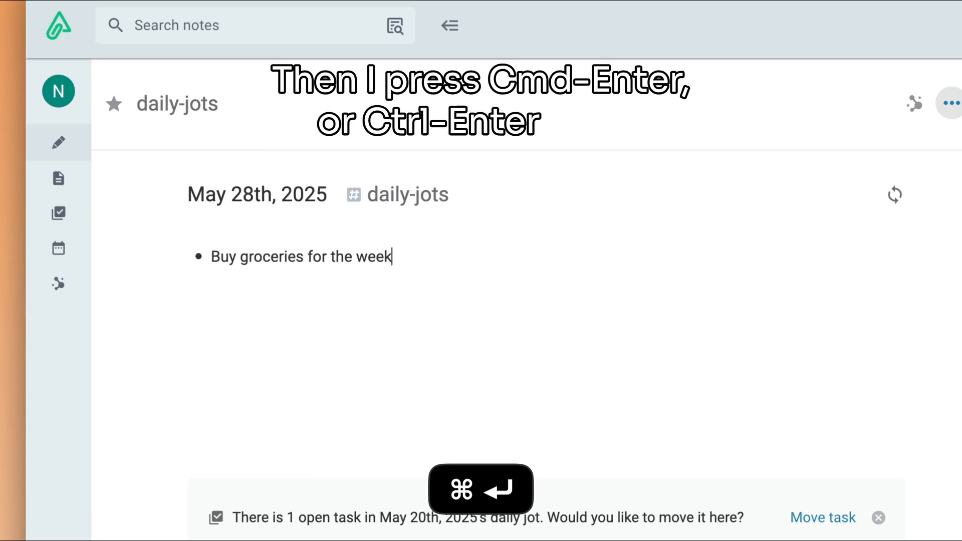
pyautogui.press('Cmd+Enter')
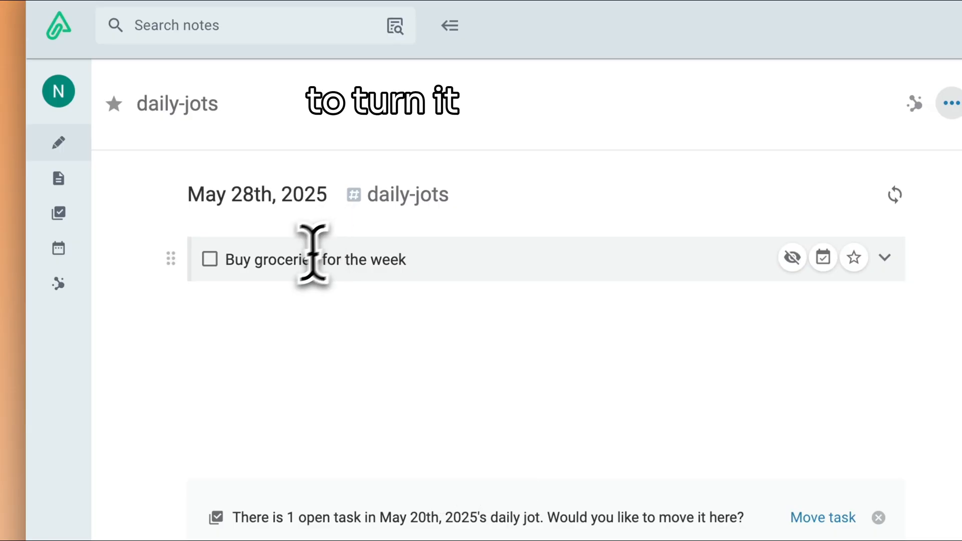
pyautogui.moveTo(472, 352)
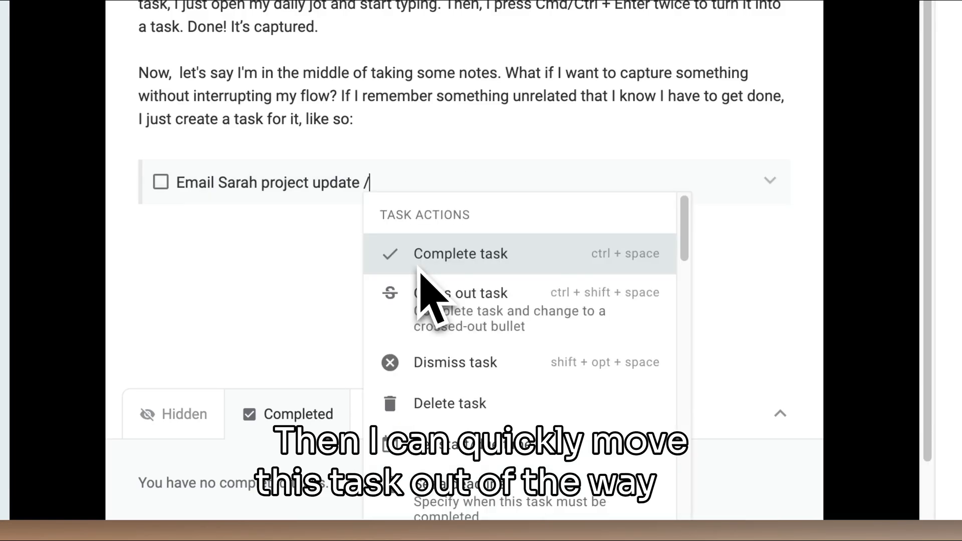
# Step: Move the 'Email Sarah project update' task to Today's Jot via /move, searching 'today'
pyautogui.write('move')
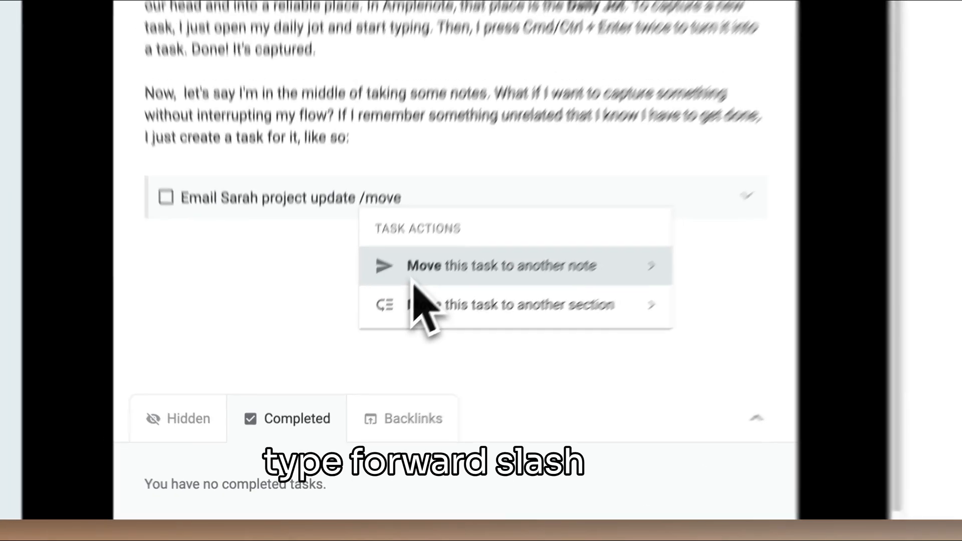
pyautogui.click(500, 264)
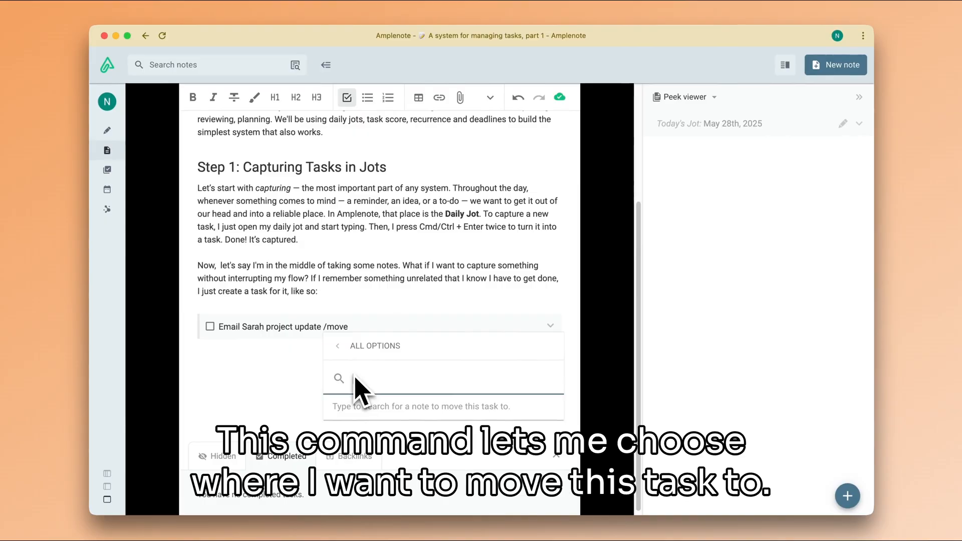
pyautogui.write('day')
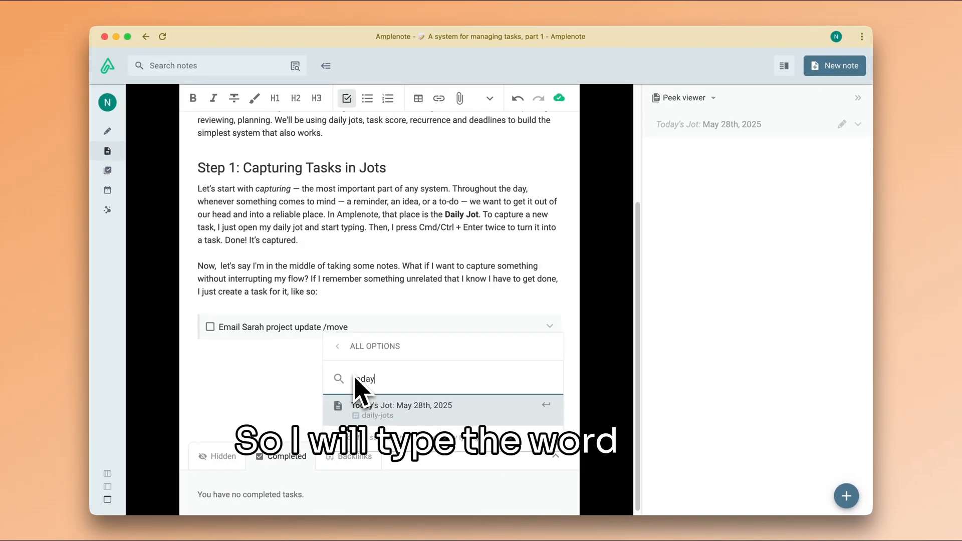
pyautogui.write('today')
pyautogui.click(377, 326)
pyautogui.write('Now I can pick up where I left off')
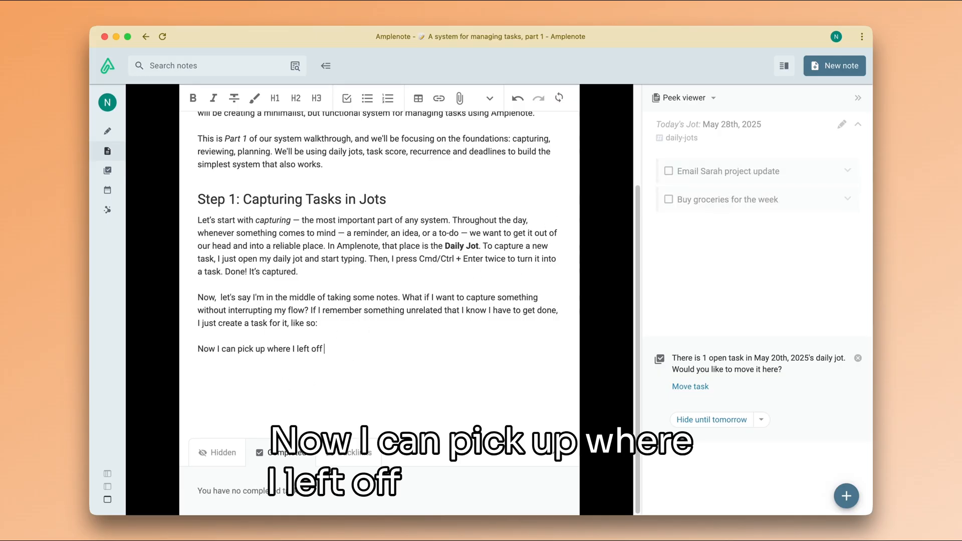
pyautogui.write('and rest assured that my idea was captured.')
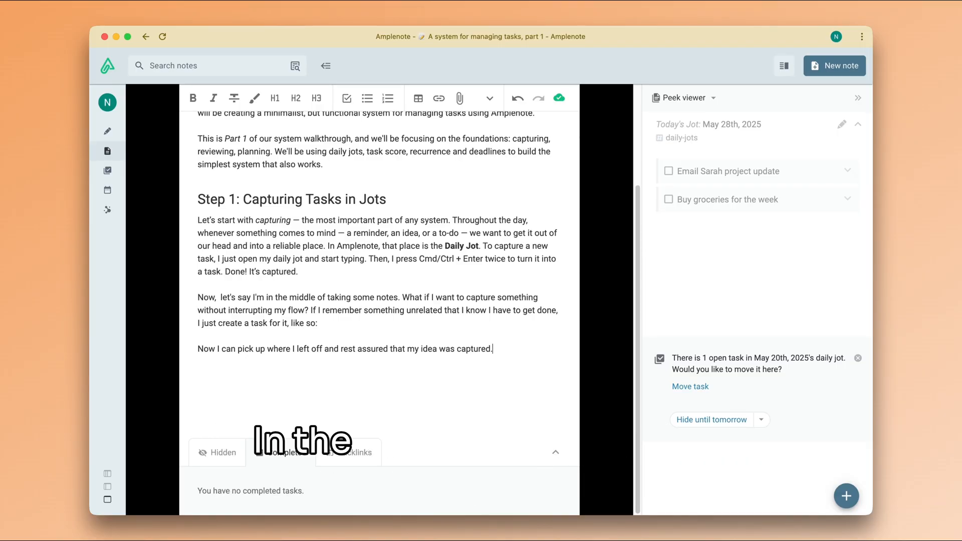
# Step: Add a 'Schedule dentist appointment' task to Today's Jot through the quick to-do dialog
pyautogui.click(845, 496)
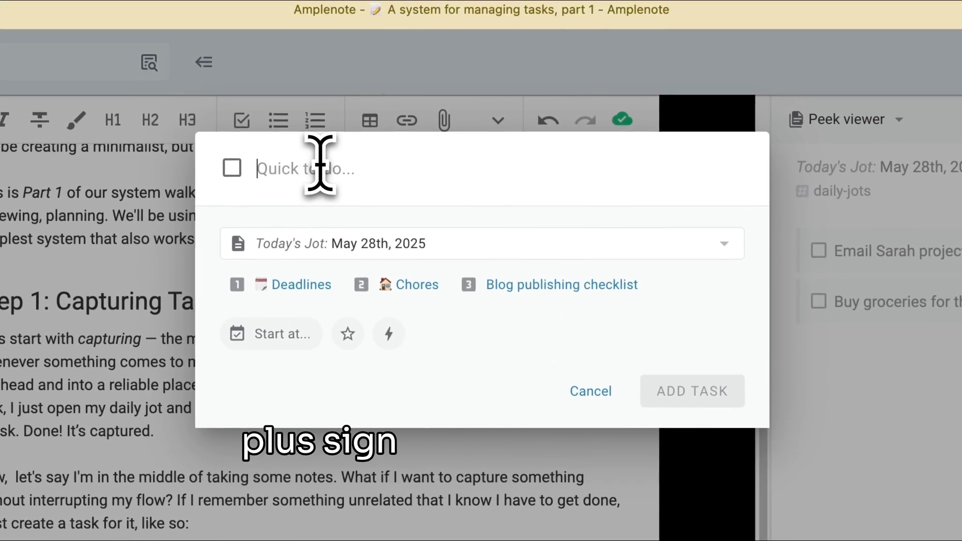
pyautogui.write('Schedule dentist appointment')
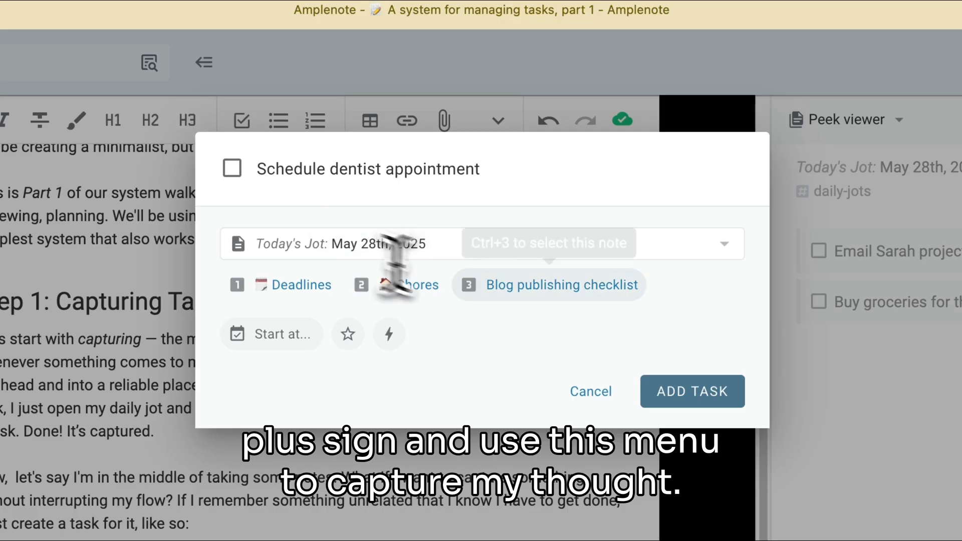
pyautogui.click(691, 392)
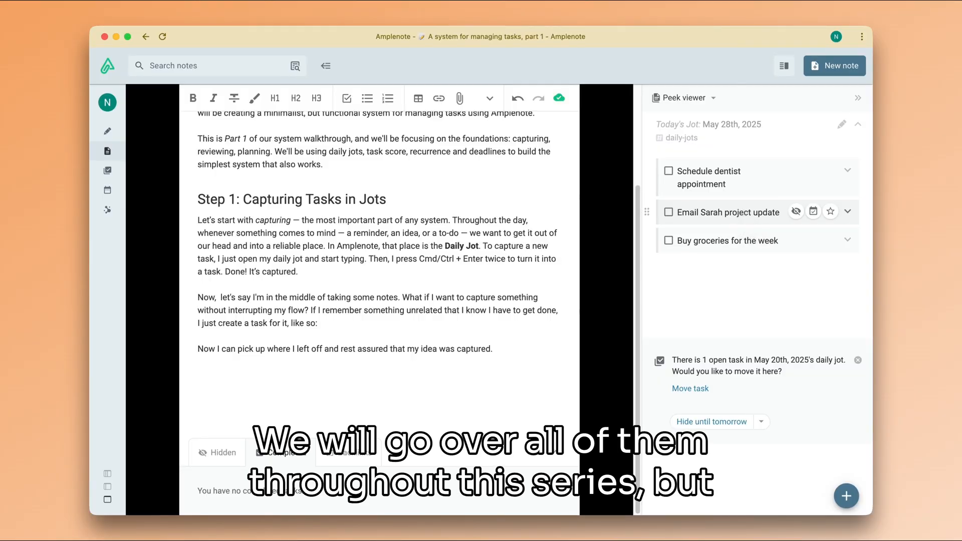
pyautogui.click(282, 452)
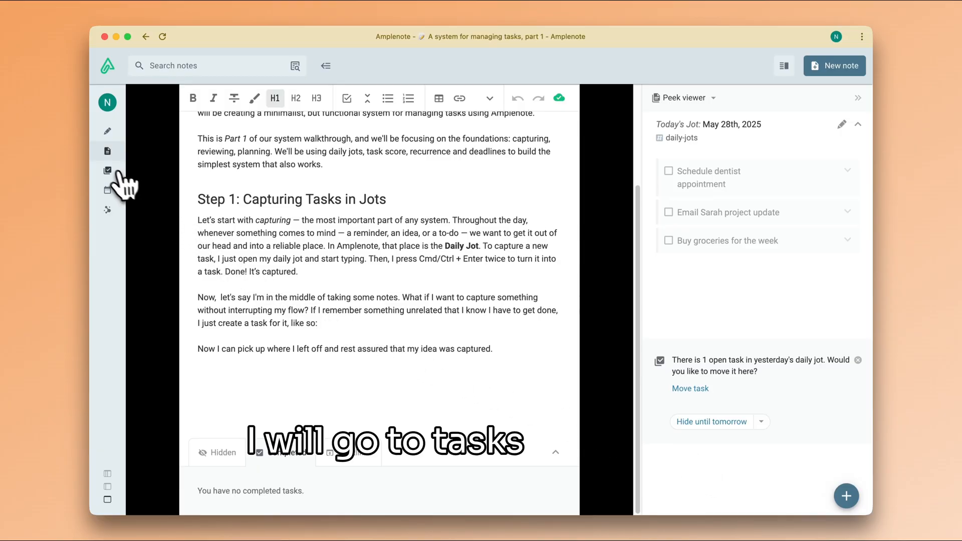
# Step: Show the Tasks view for daily-jots and expand the sidebar to two panes with shortcuts and tags
pyautogui.click(107, 170)
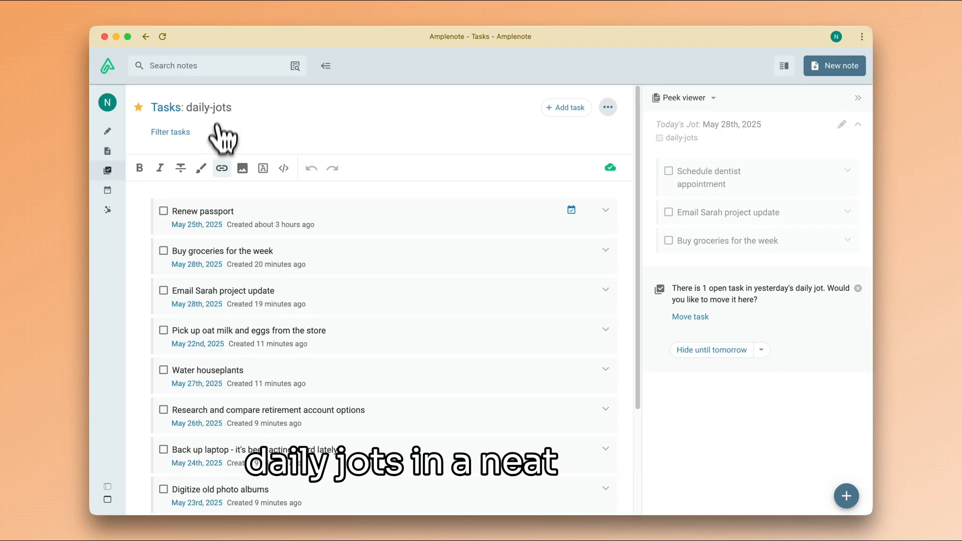
pyautogui.scroll(-3)
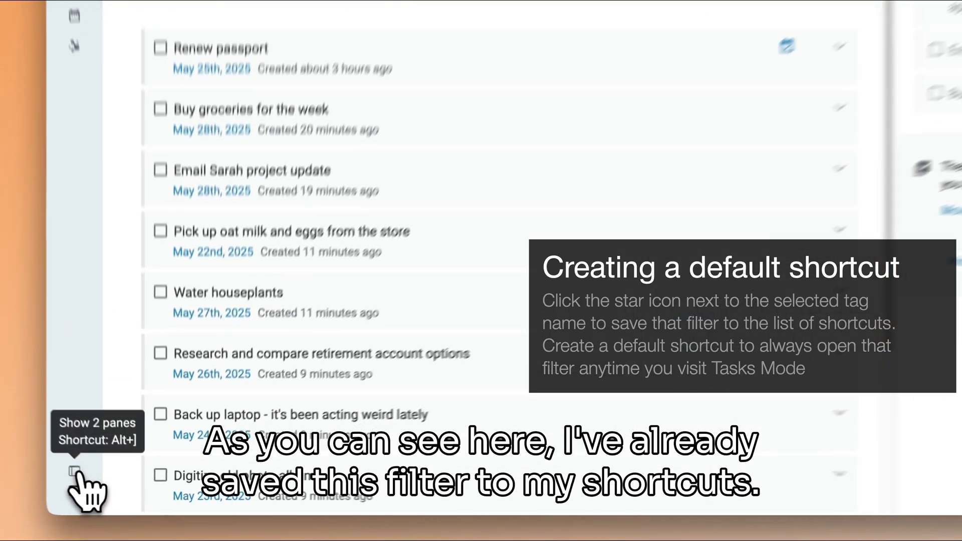
pyautogui.click(75, 471)
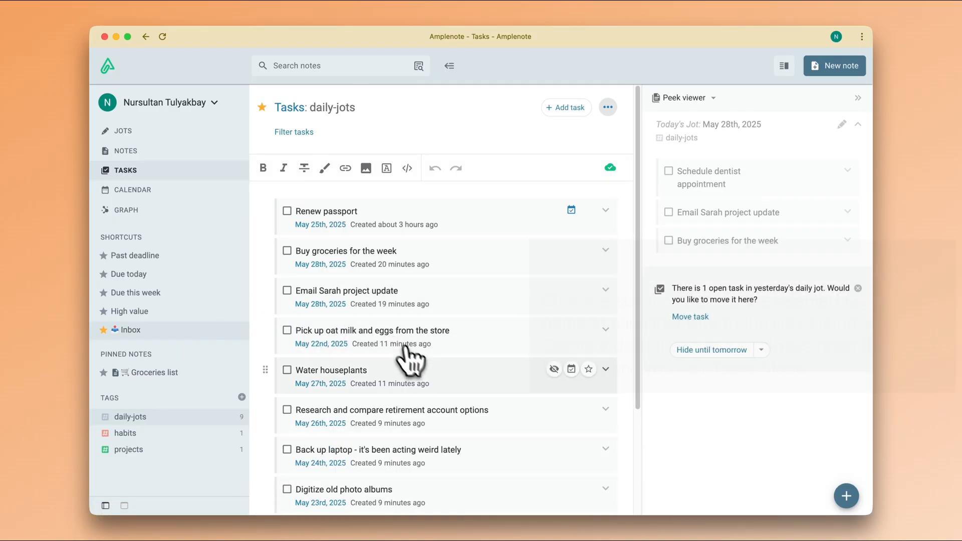
pyautogui.scroll(-3)
pyautogui.write(' /')
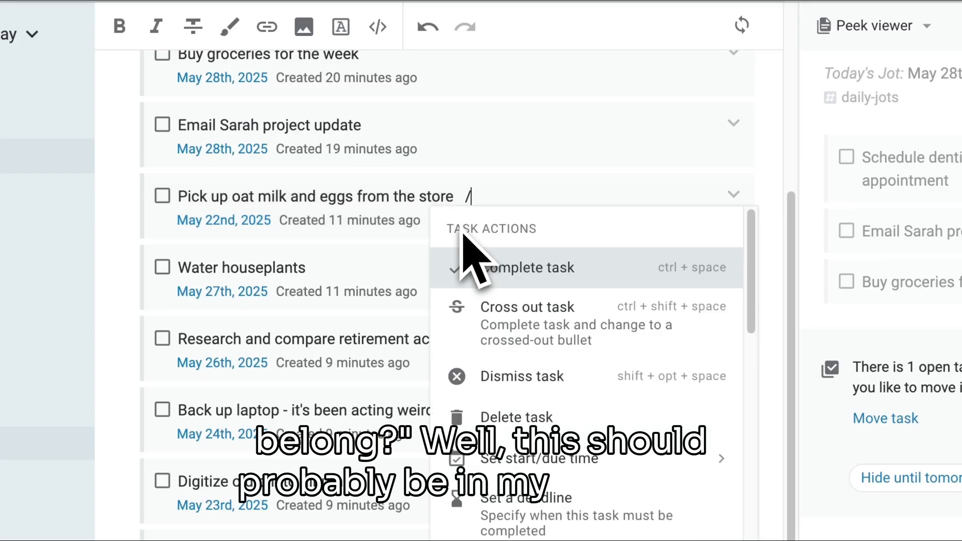
# Step: Move the oat milk and vegetables-and-fruit shopping tasks to another note via /move
pyautogui.write('move')
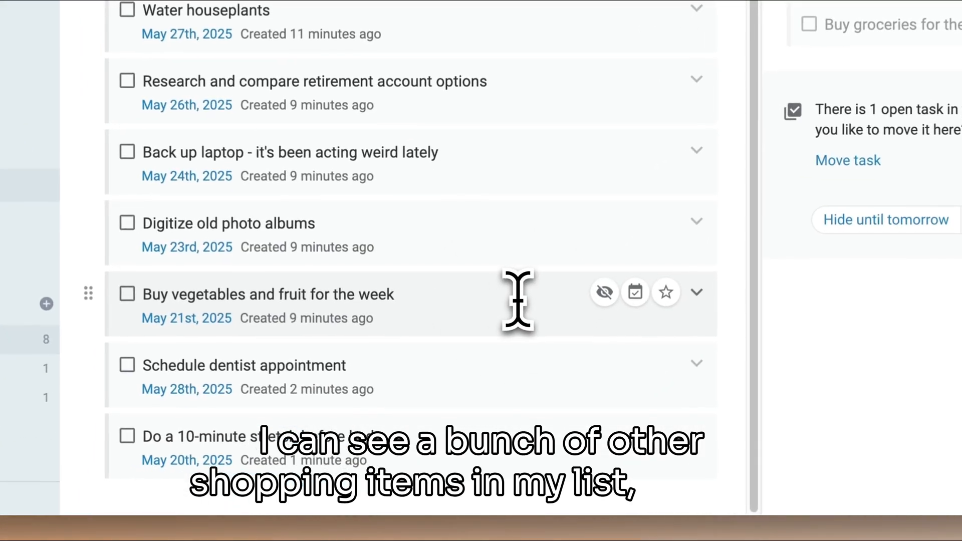
pyautogui.write('/mo')
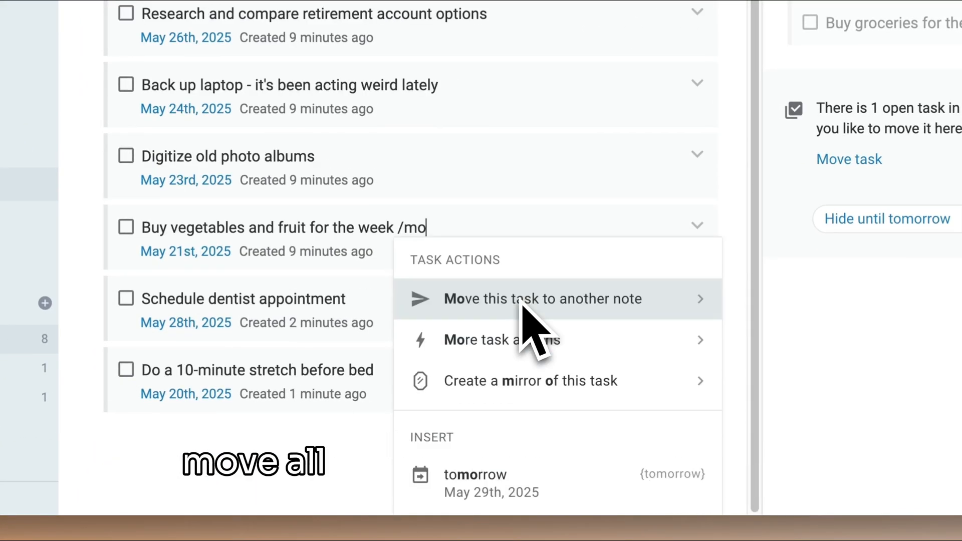
pyautogui.click(542, 298)
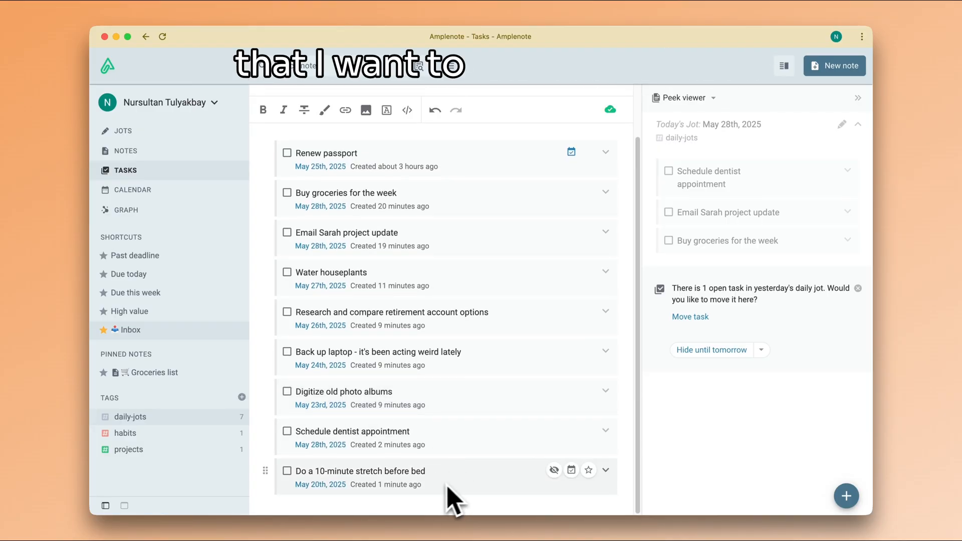
# Step: Set 'Do a 10-minute stretch before bed' to repeat every day at 10:00 pm for 15 minutes
pyautogui.click(605, 471)
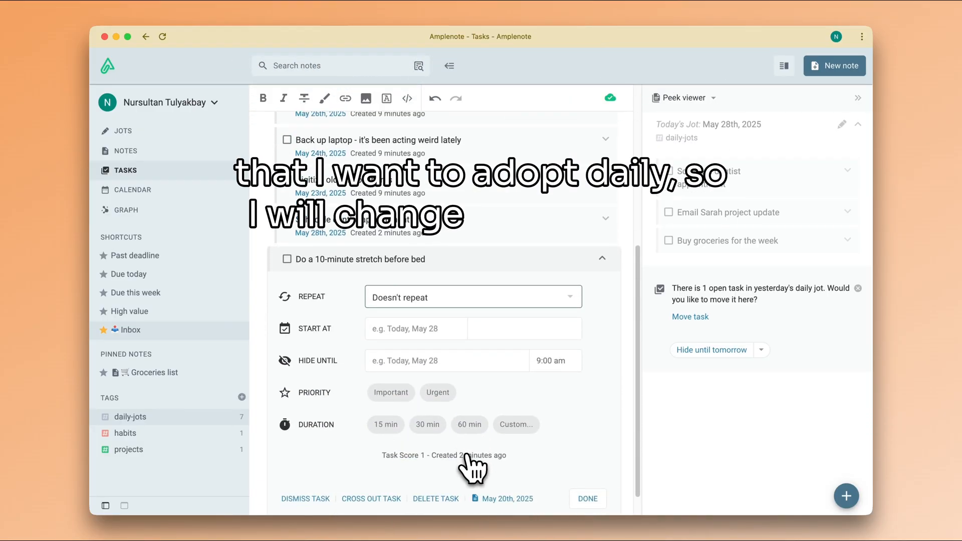
pyautogui.click(471, 296)
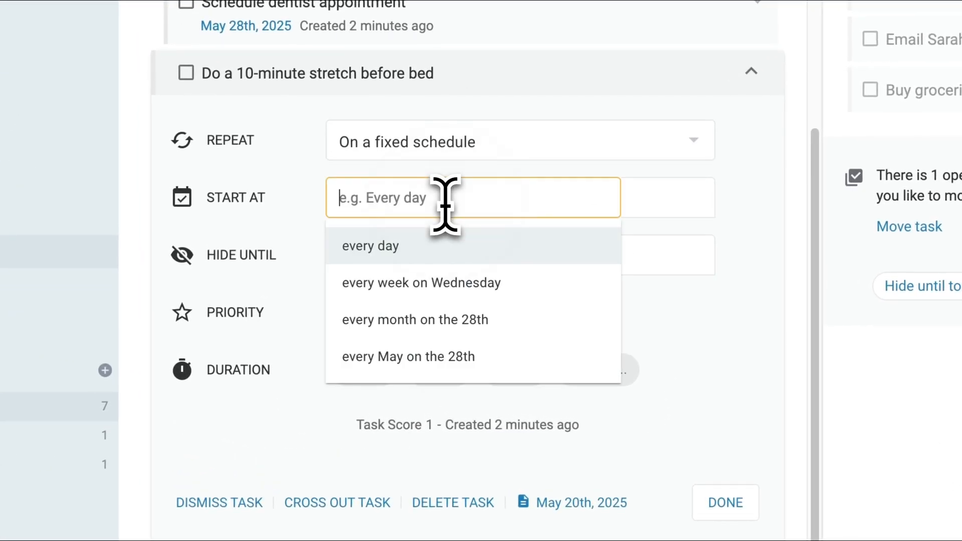
pyautogui.click(369, 245)
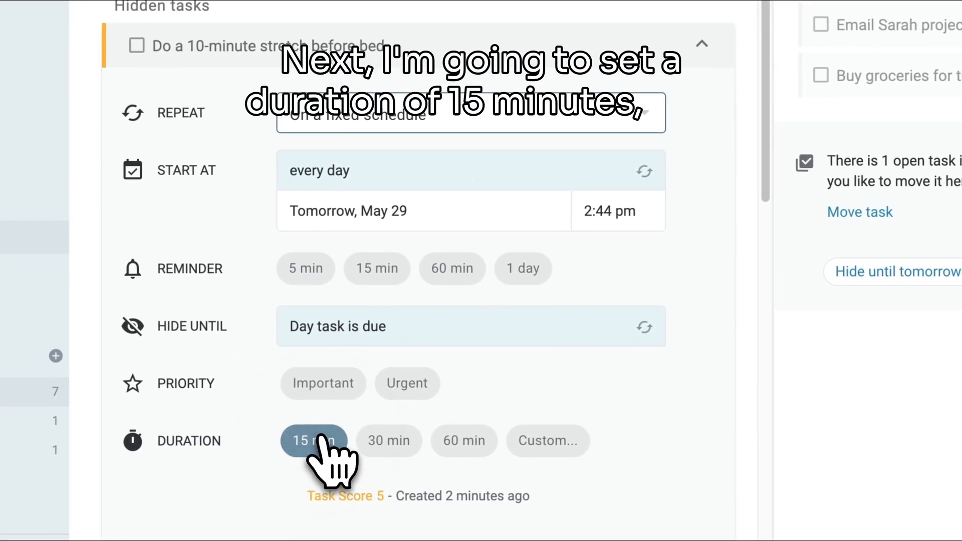
pyautogui.click(313, 441)
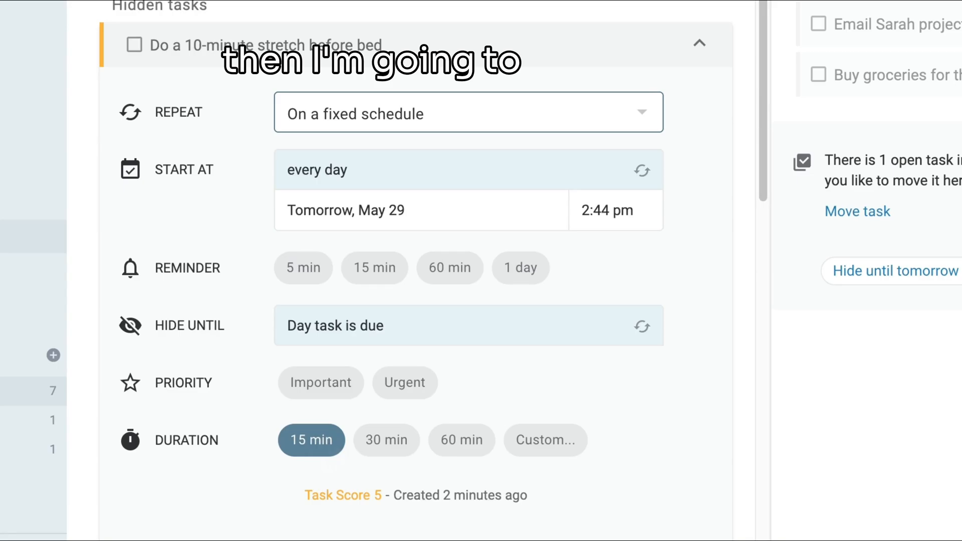
pyautogui.click(420, 171)
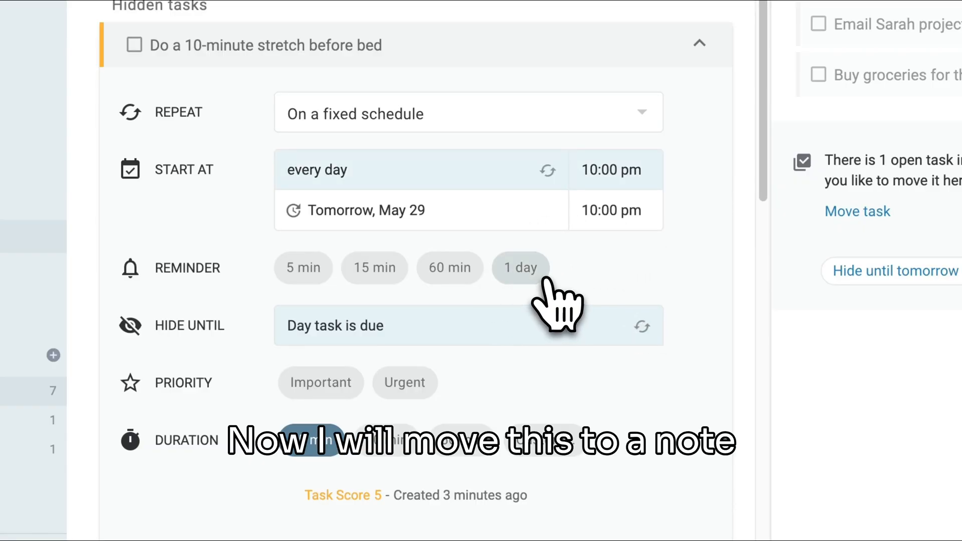
# Step: Start moving the stretch task to another note, searching for the Habits note
pyautogui.scroll(-3)
pyautogui.write('Hab')
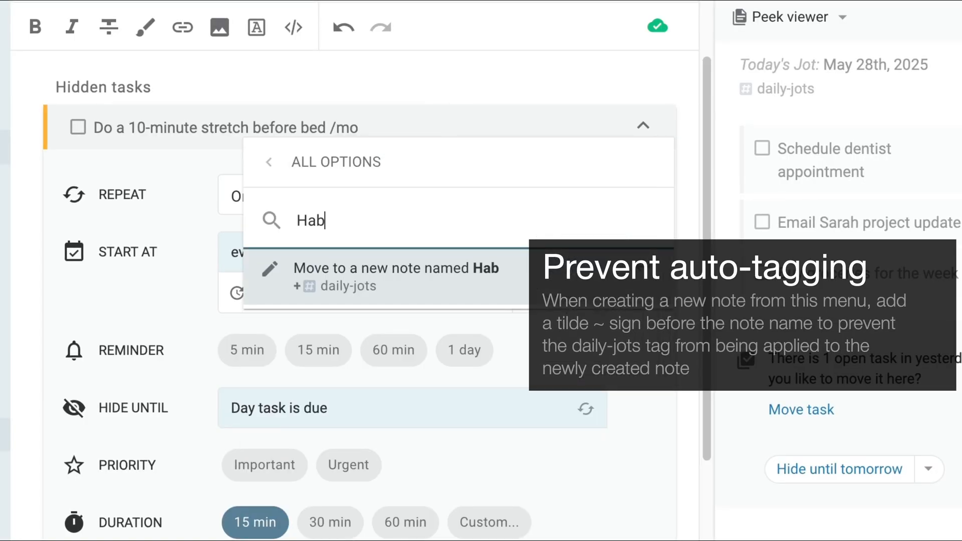
pyautogui.write('its')
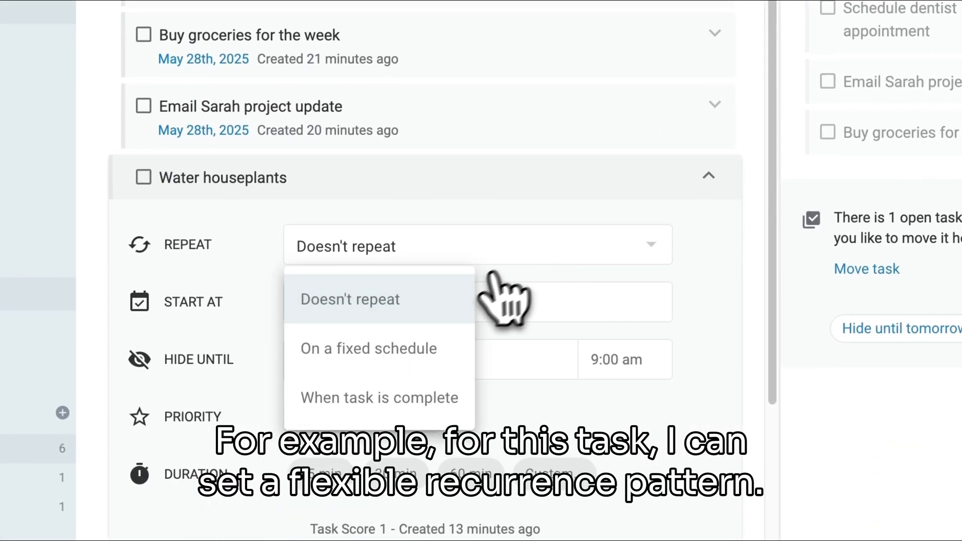
# Step: Make Water houseplants repeat 3 days after completion, hidden until due, then move it to the habits note
pyautogui.click(379, 397)
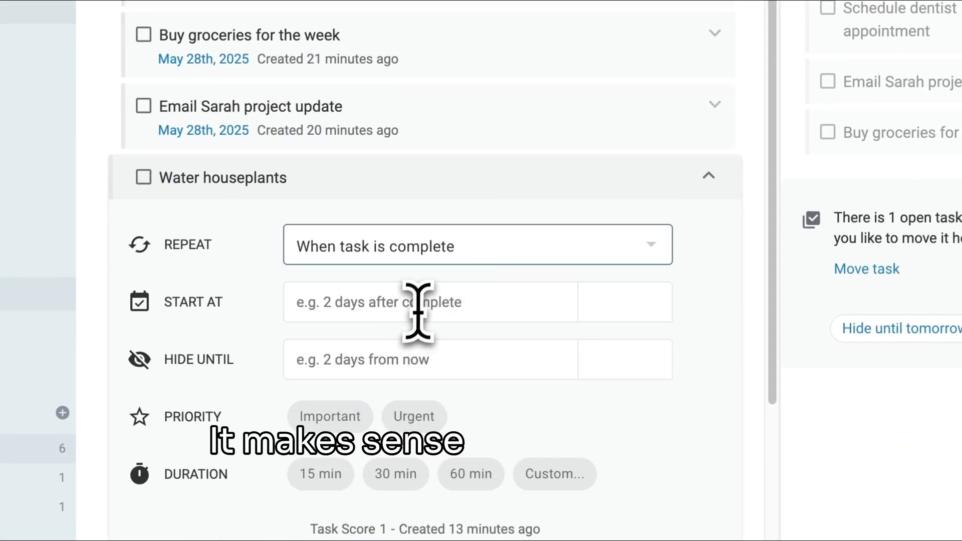
pyautogui.click(423, 302)
pyautogui.write('3 days after complete')
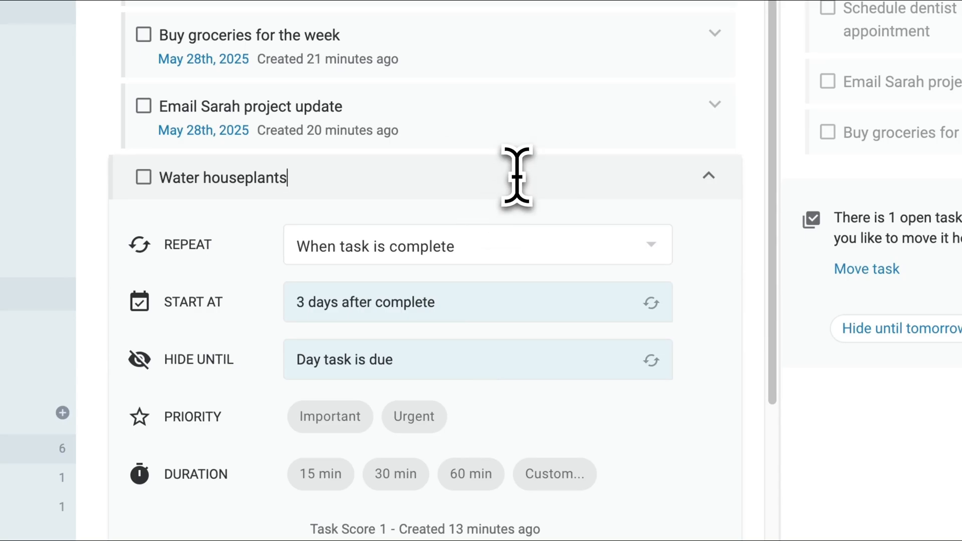
pyautogui.write('/mo')
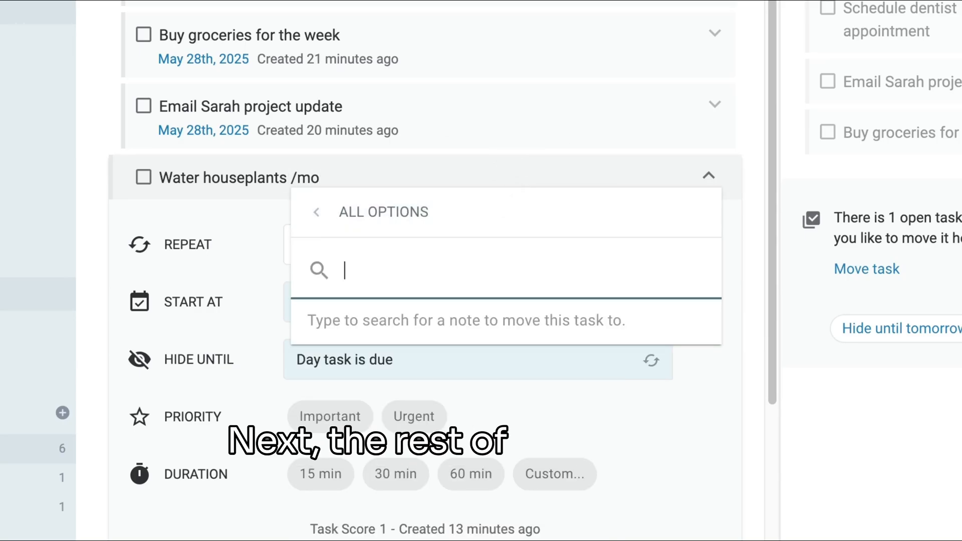
pyautogui.write('ha')
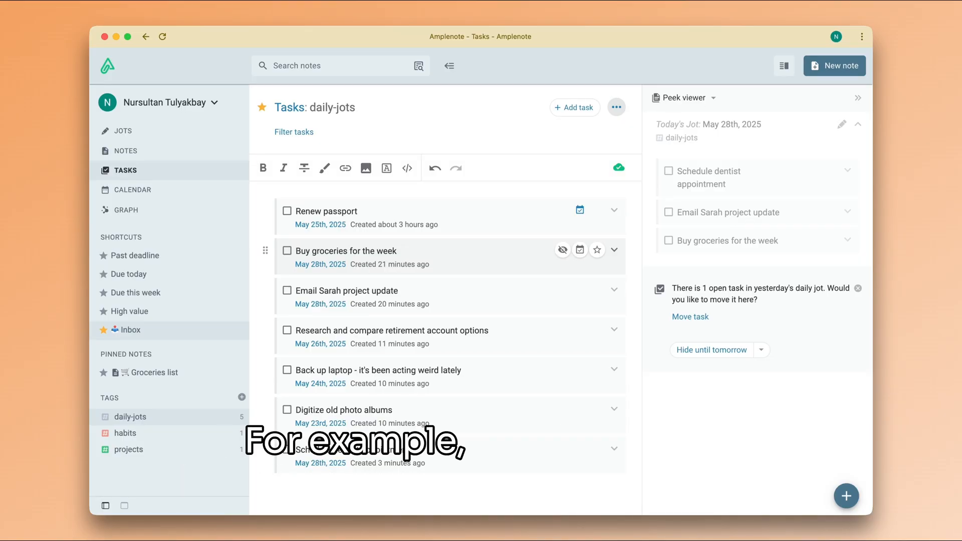
pyautogui.moveTo(483, 235)
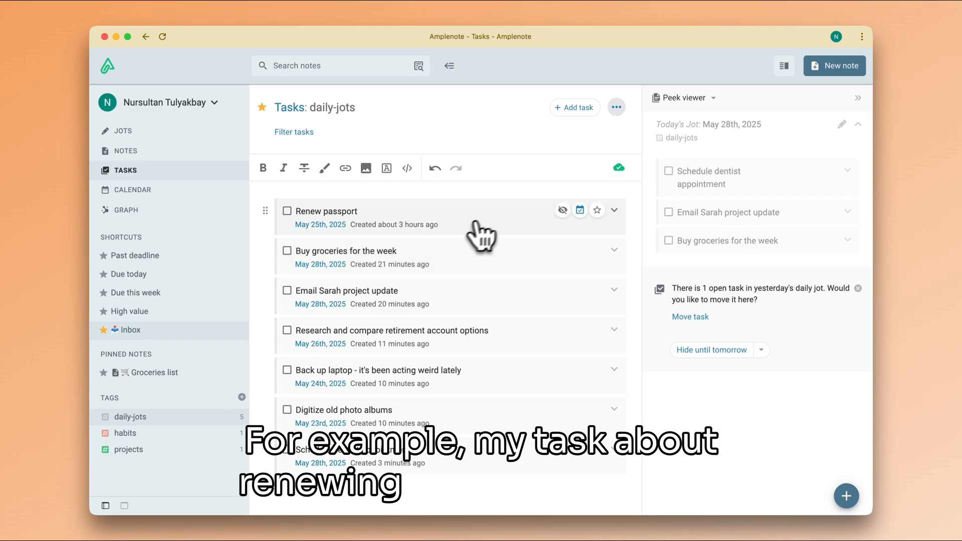
pyautogui.moveTo(500, 223)
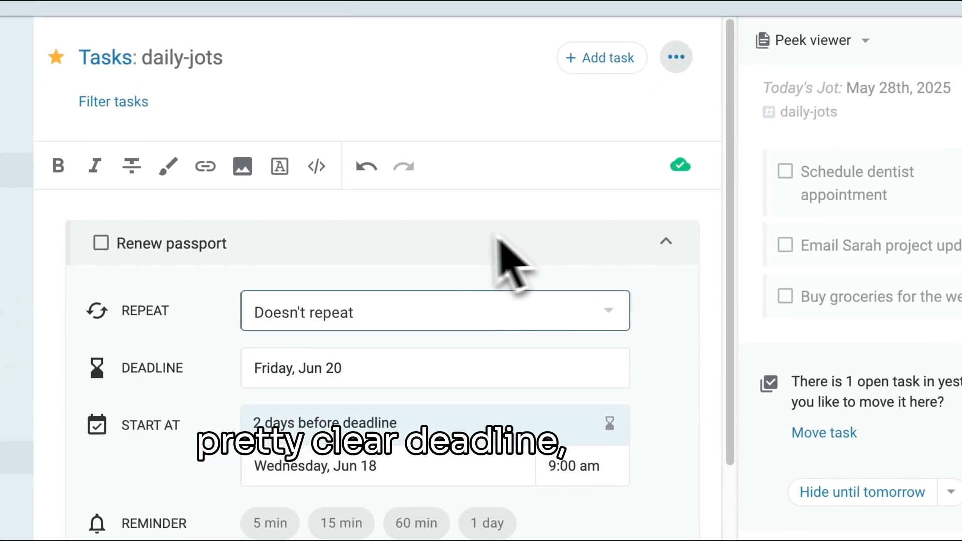
# Step: Review Renew passport's June 20 deadline and move the task to another note via /mov
pyautogui.scroll(-3)
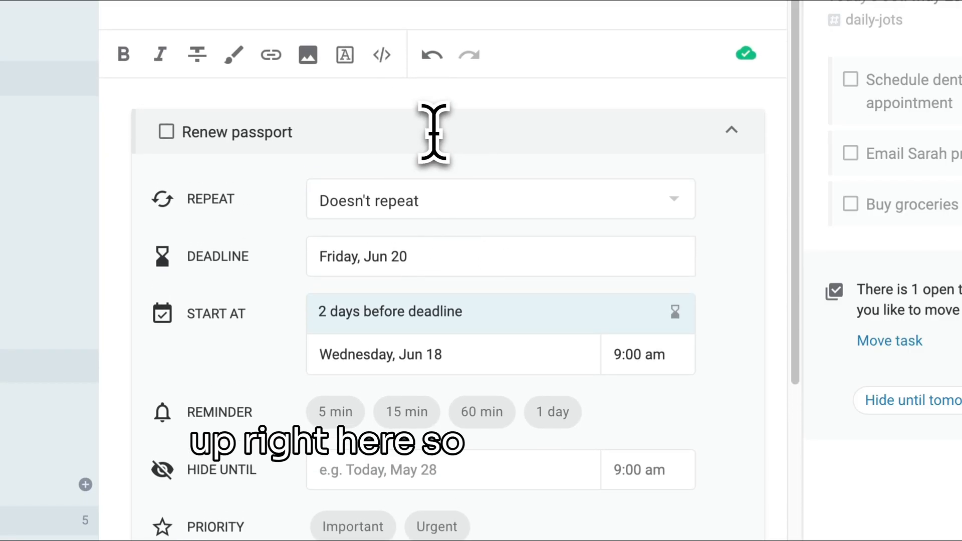
pyautogui.write('/mov')
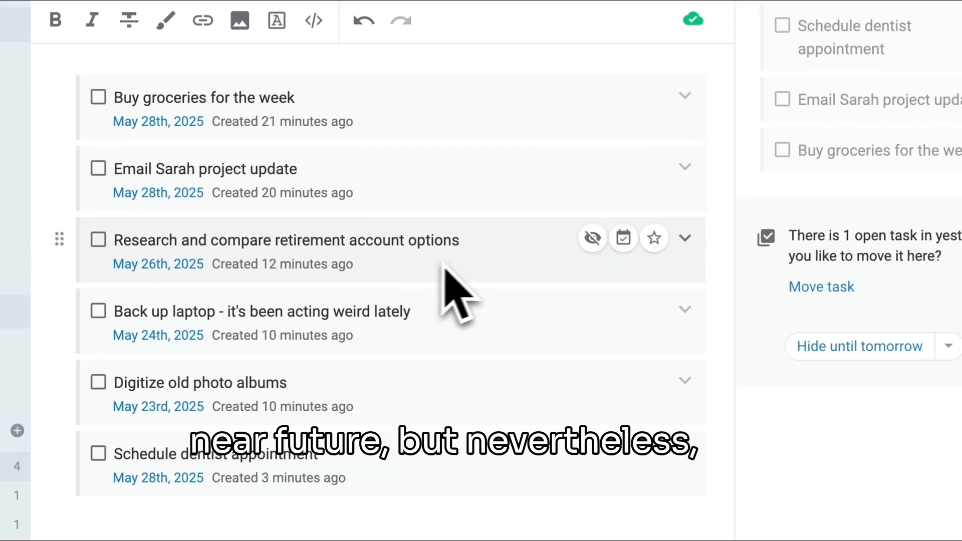
pyautogui.moveTo(540, 269)
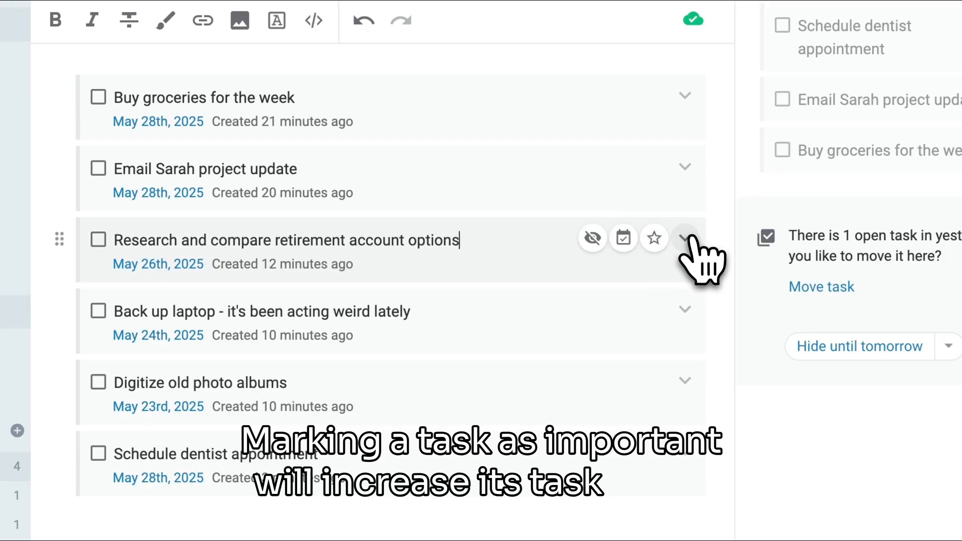
# Step: Mark 'Research and compare retirement account options' as Important before filing it away
pyautogui.click(685, 238)
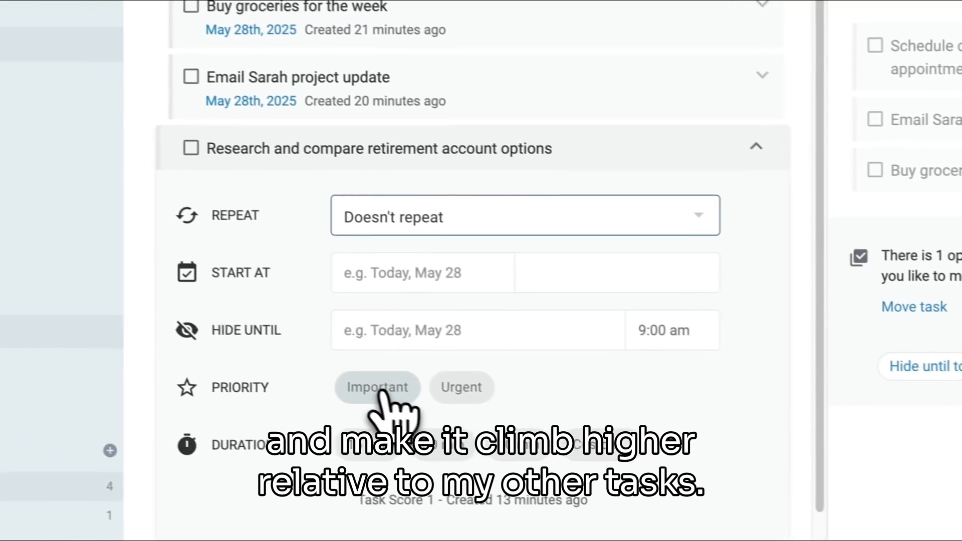
pyautogui.click(376, 386)
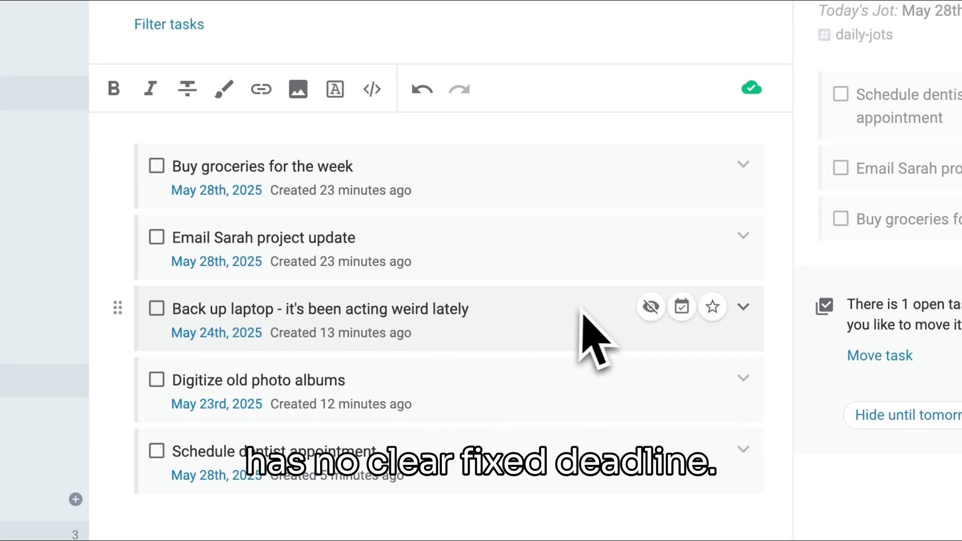
# Step: Mark Back up laptop as Urgent & Important and start moving it to another note via /mov
pyautogui.write('/u')
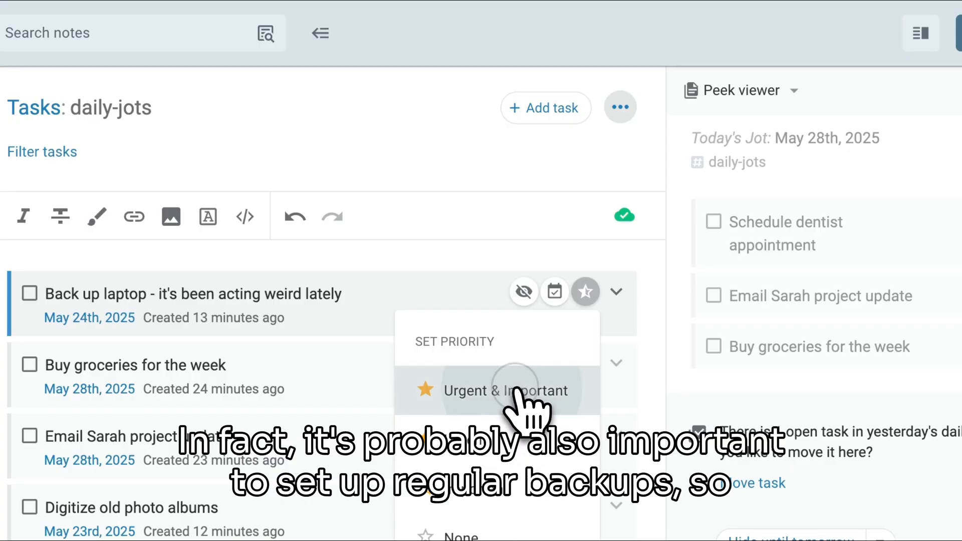
pyautogui.click(505, 391)
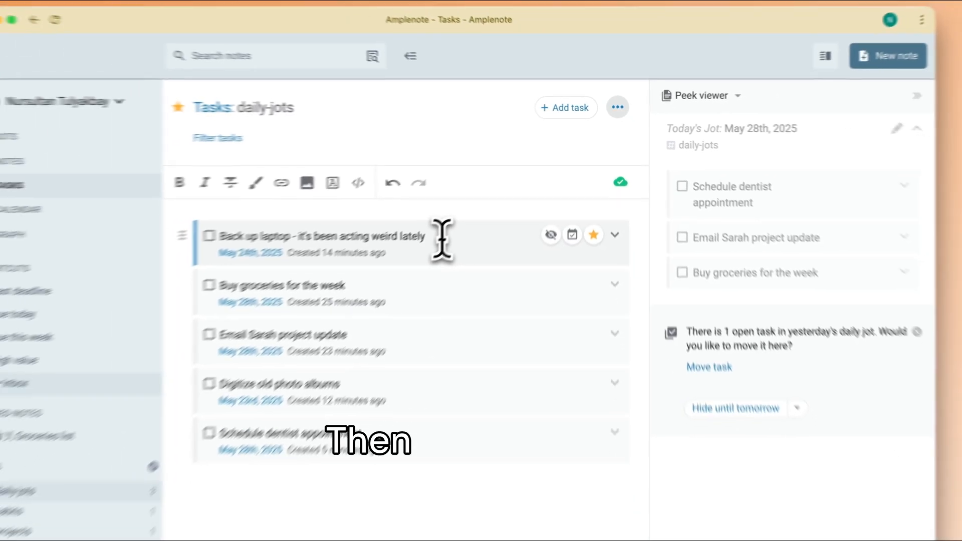
pyautogui.write('/mov')
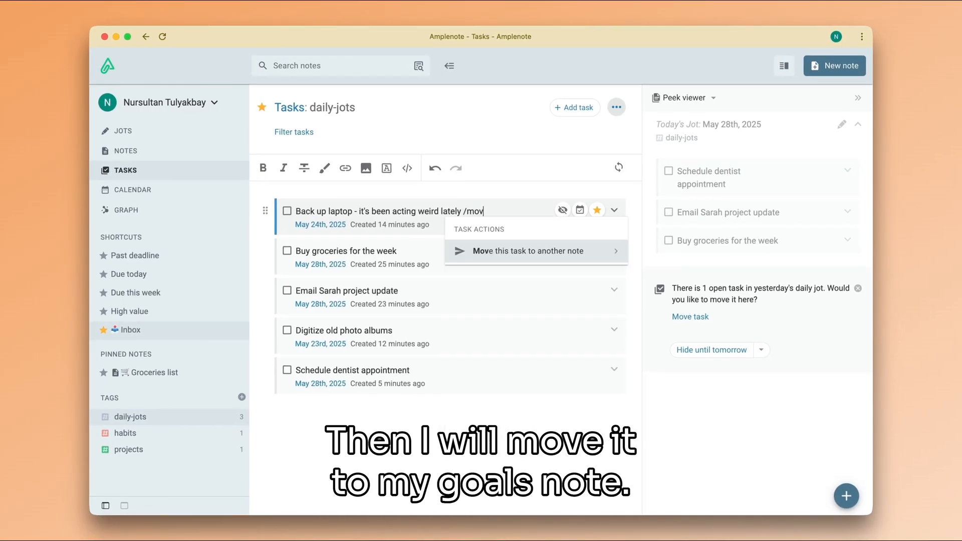
pyautogui.click(528, 250)
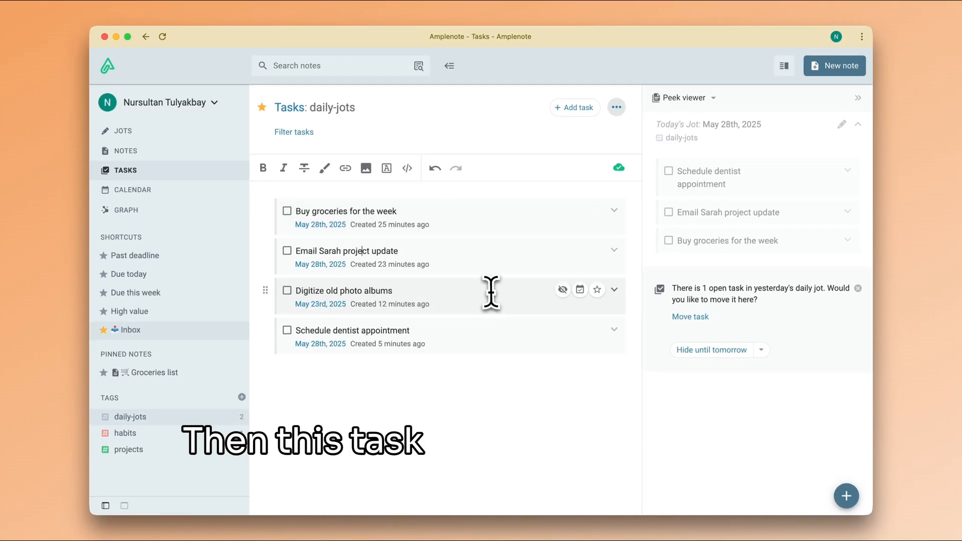
# Step: Move Digitize old photo albums to the note found by searching 'goal'
pyautogui.write('/mo')
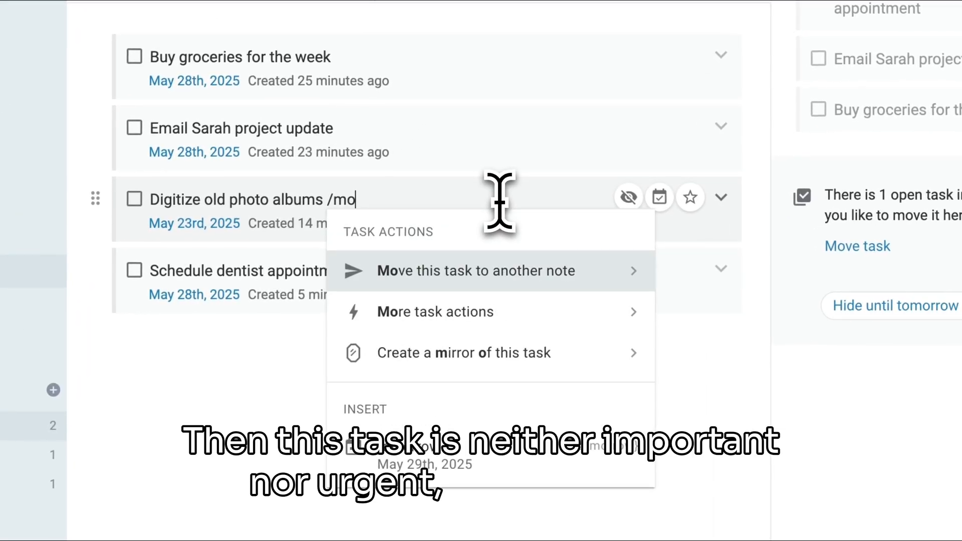
pyautogui.click(474, 270)
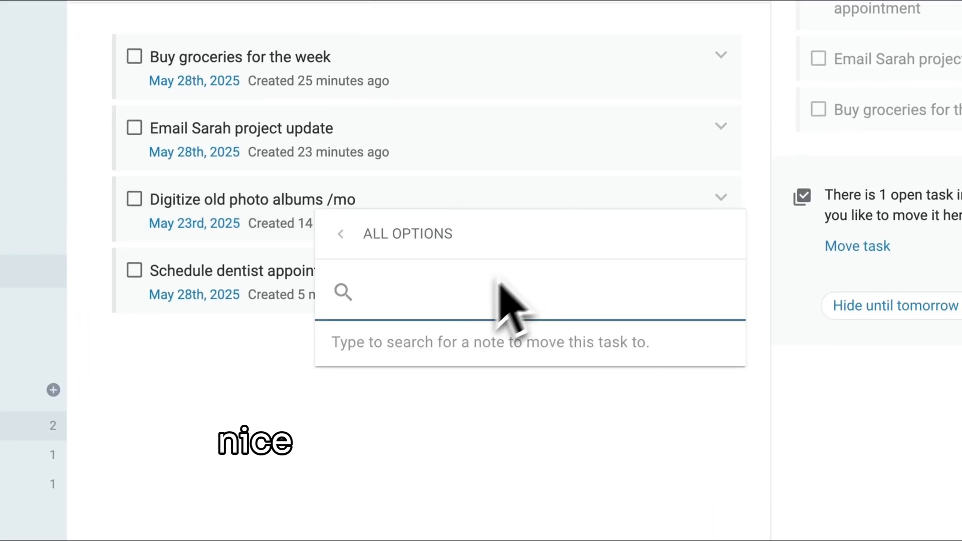
pyautogui.write('goal')
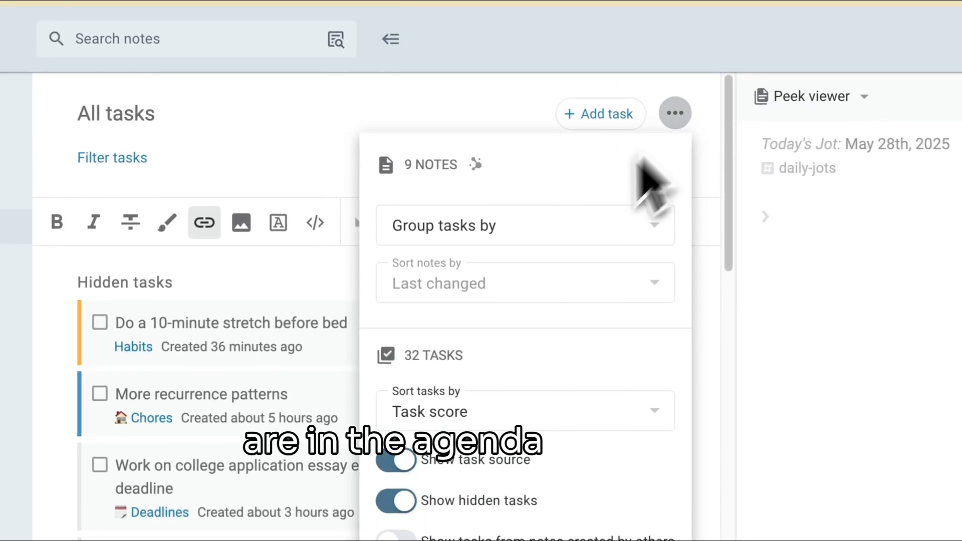
# Step: Group the All tasks view by date so tasks appear as a dated agenda
pyautogui.click(524, 226)
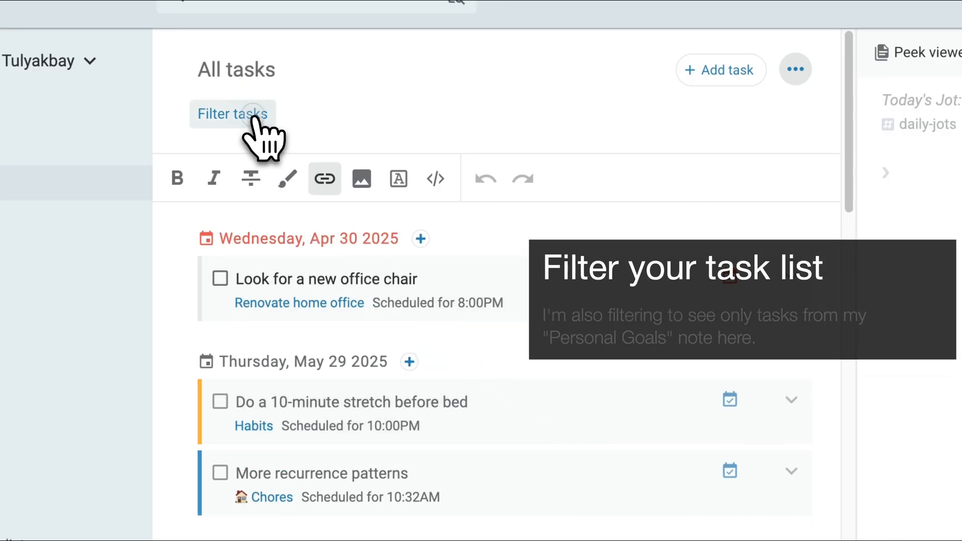
# Step: Filter the agenda to tasks referencing the Personal Goals note
pyautogui.click(232, 114)
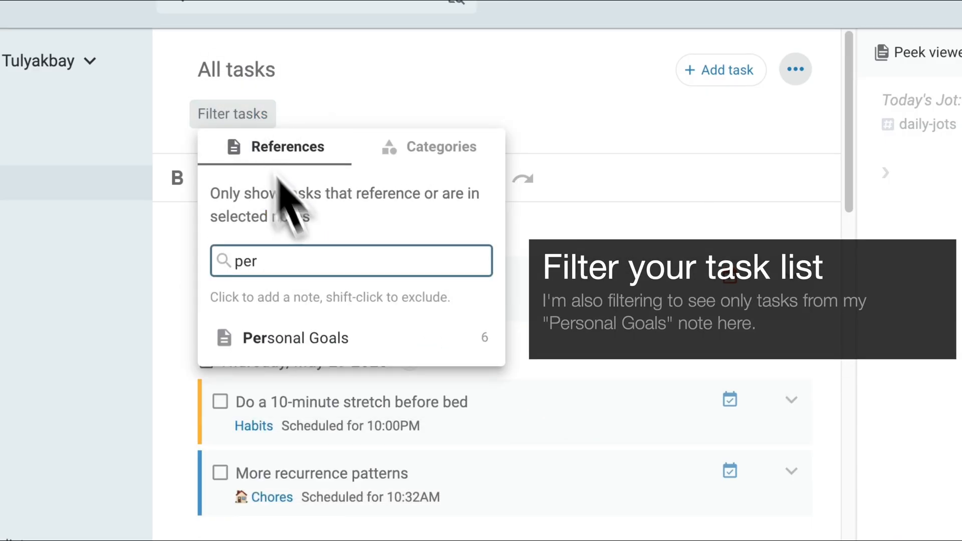
pyautogui.click(297, 337)
pyautogui.write("Back up laptop - it's been acting weird lately /st")
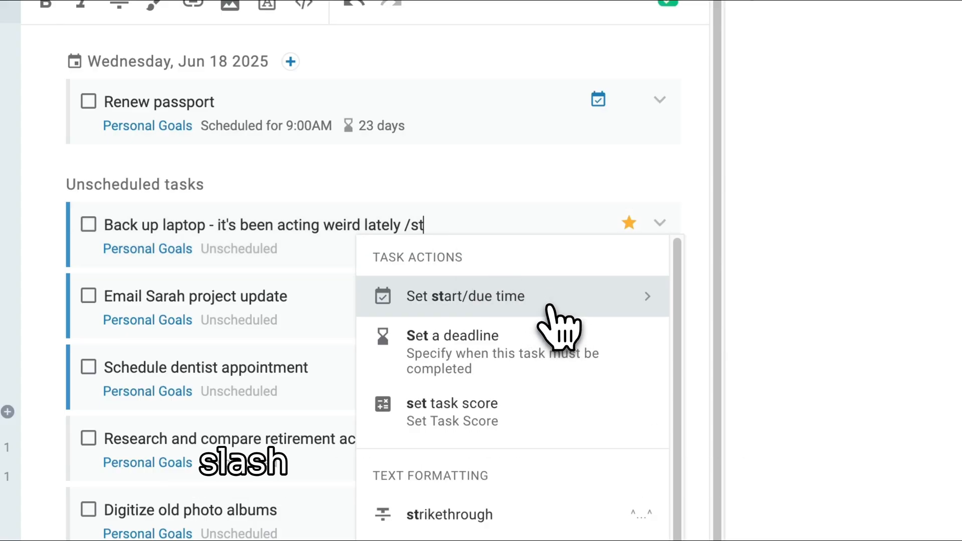
# Step: Set a start/due time on Back up laptop so it lands on a dated agenda day
pyautogui.click(463, 296)
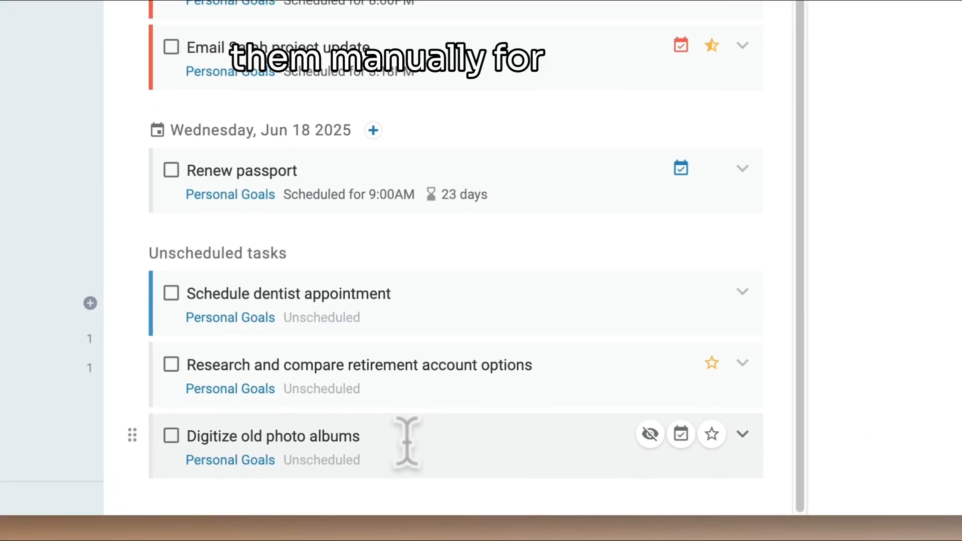
# Step: Hide Digitize old photo albums for 3 days using the /hid command
pyautogui.write('/')
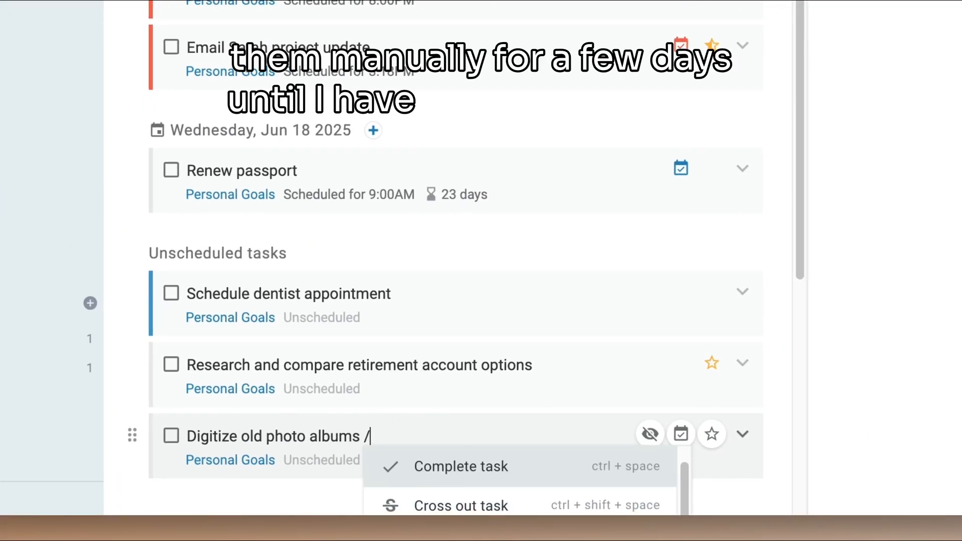
pyautogui.write('hid')
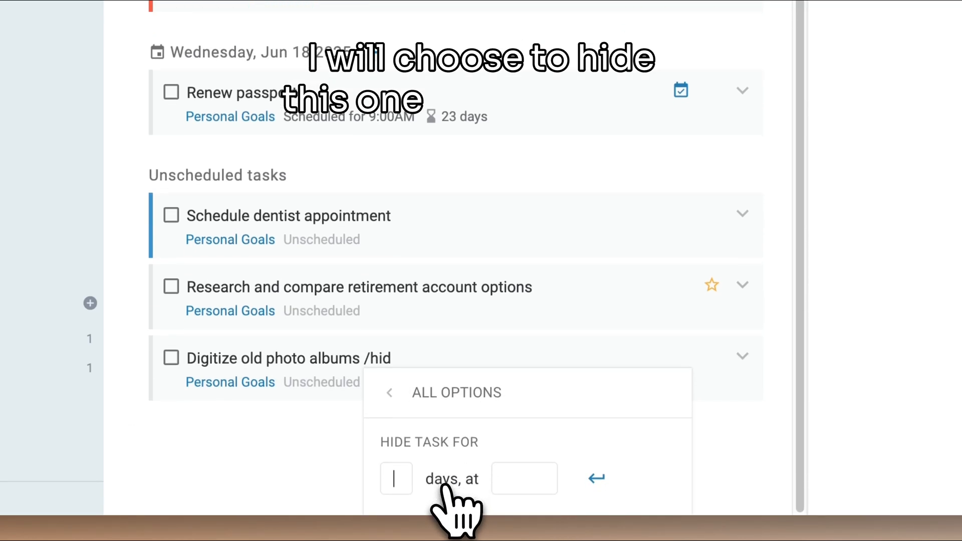
pyautogui.write('3')
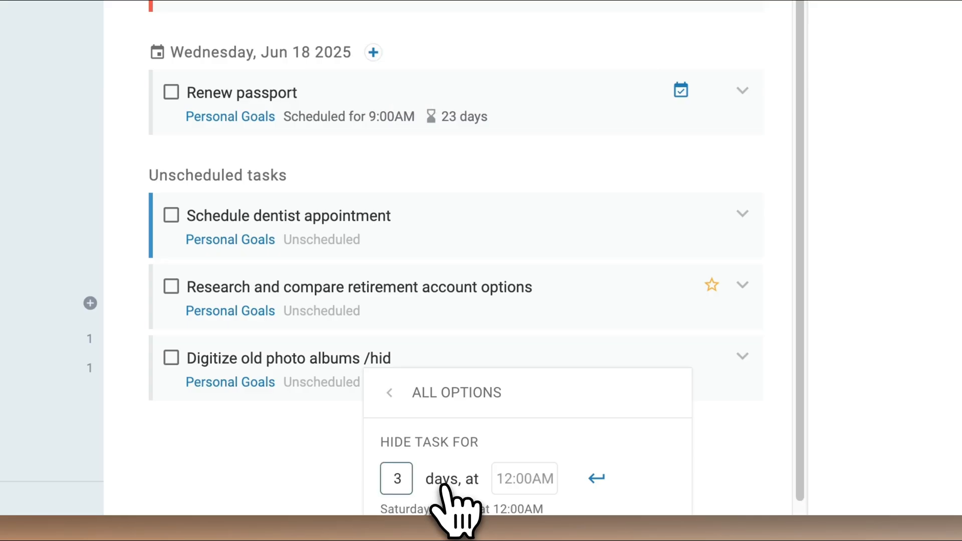